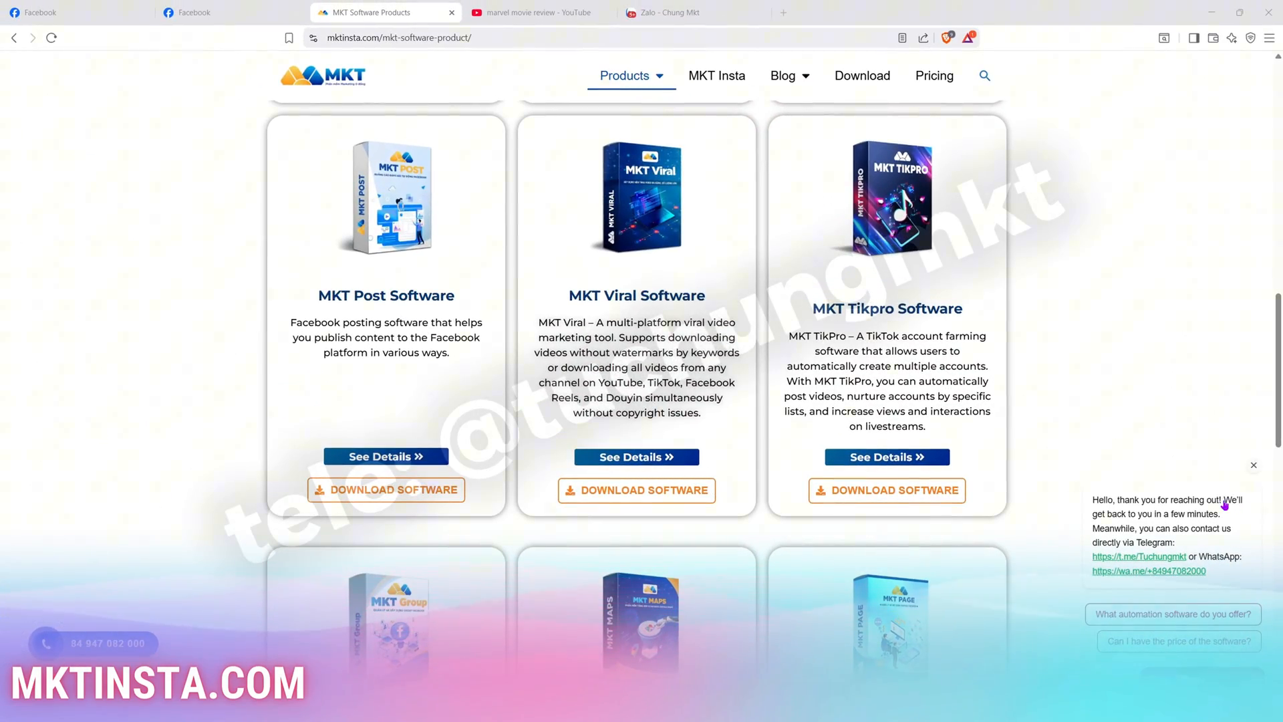
Go to MKT Viral's video scanning and download page from the accounts list
scroll("down", 3)
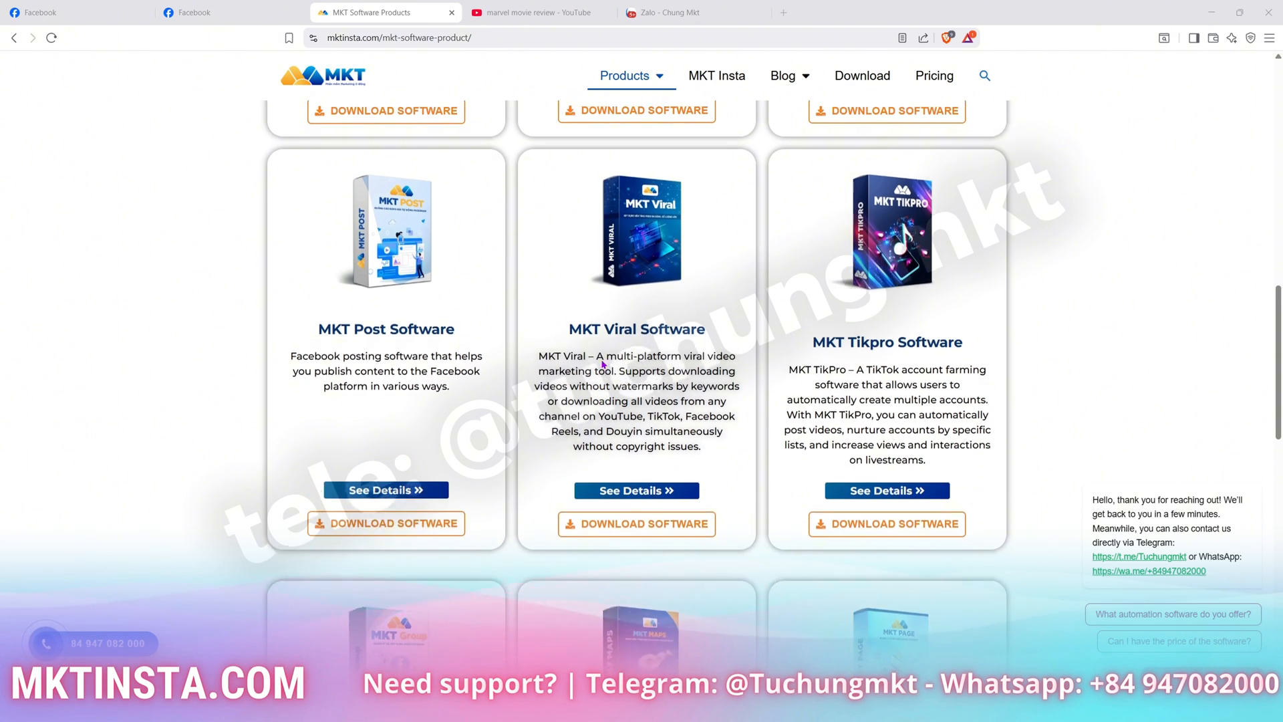
scroll("down", 3)
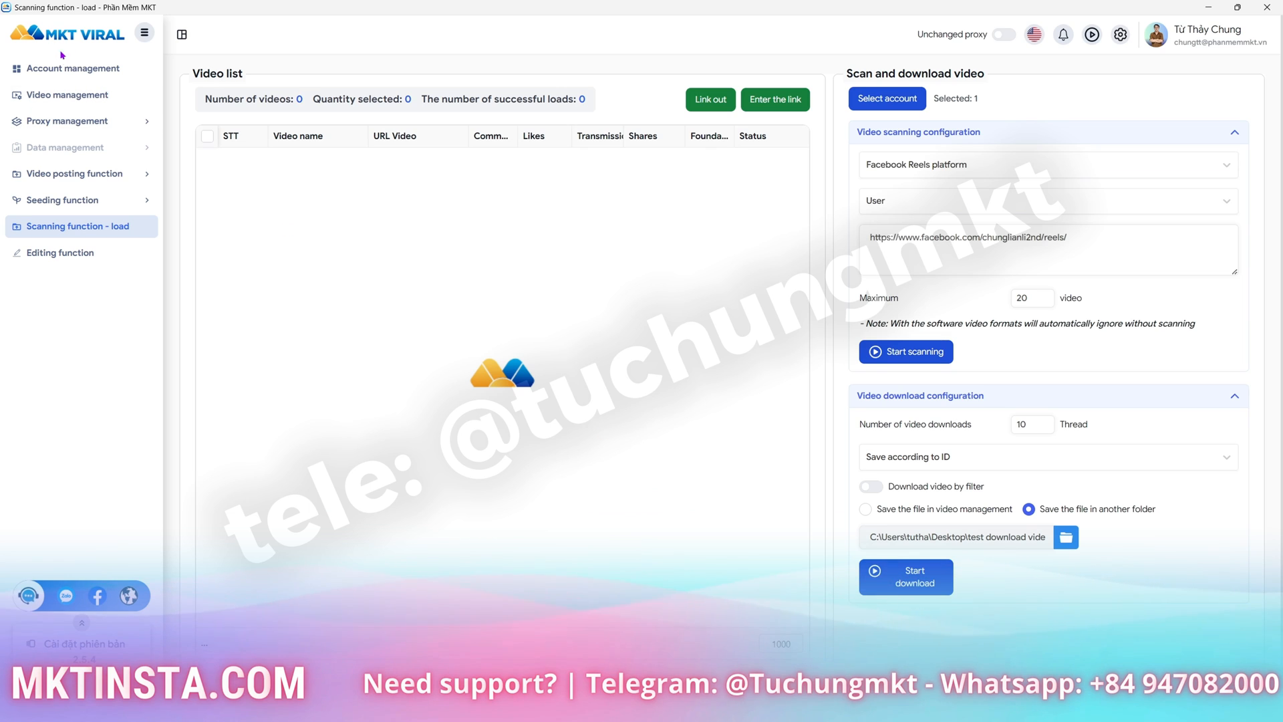
left_click(74, 69)
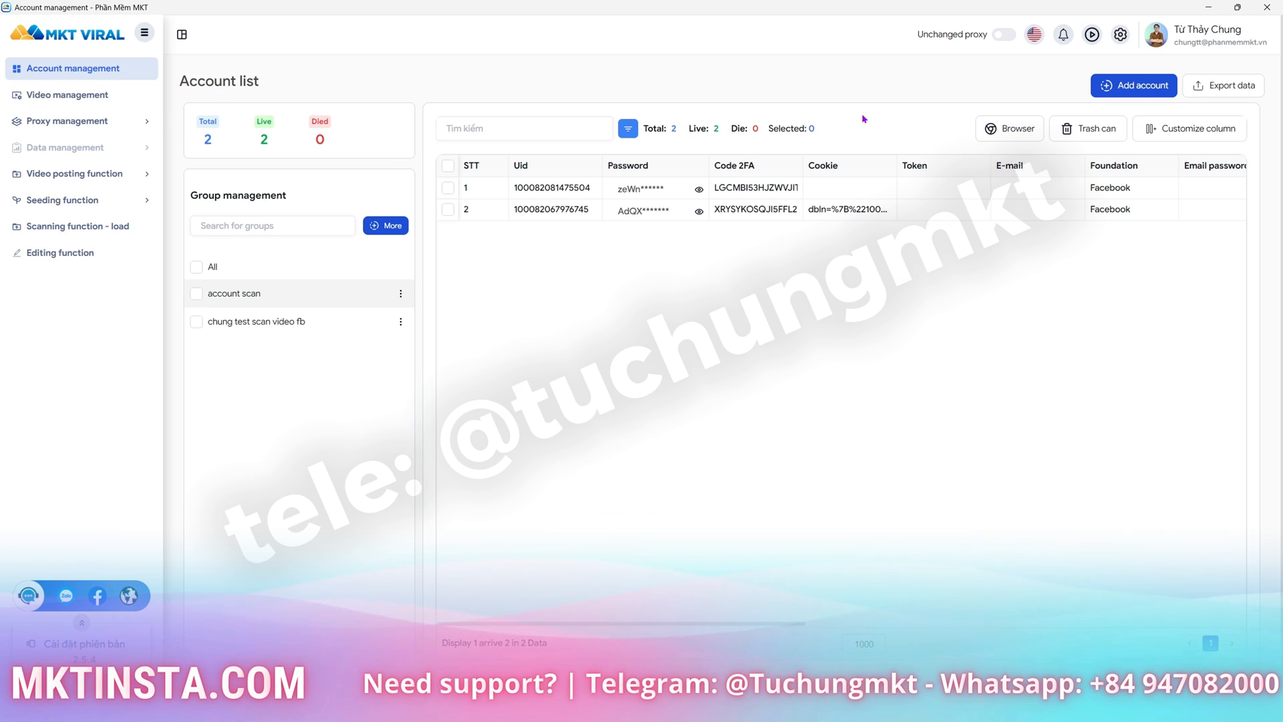
left_click(79, 226)
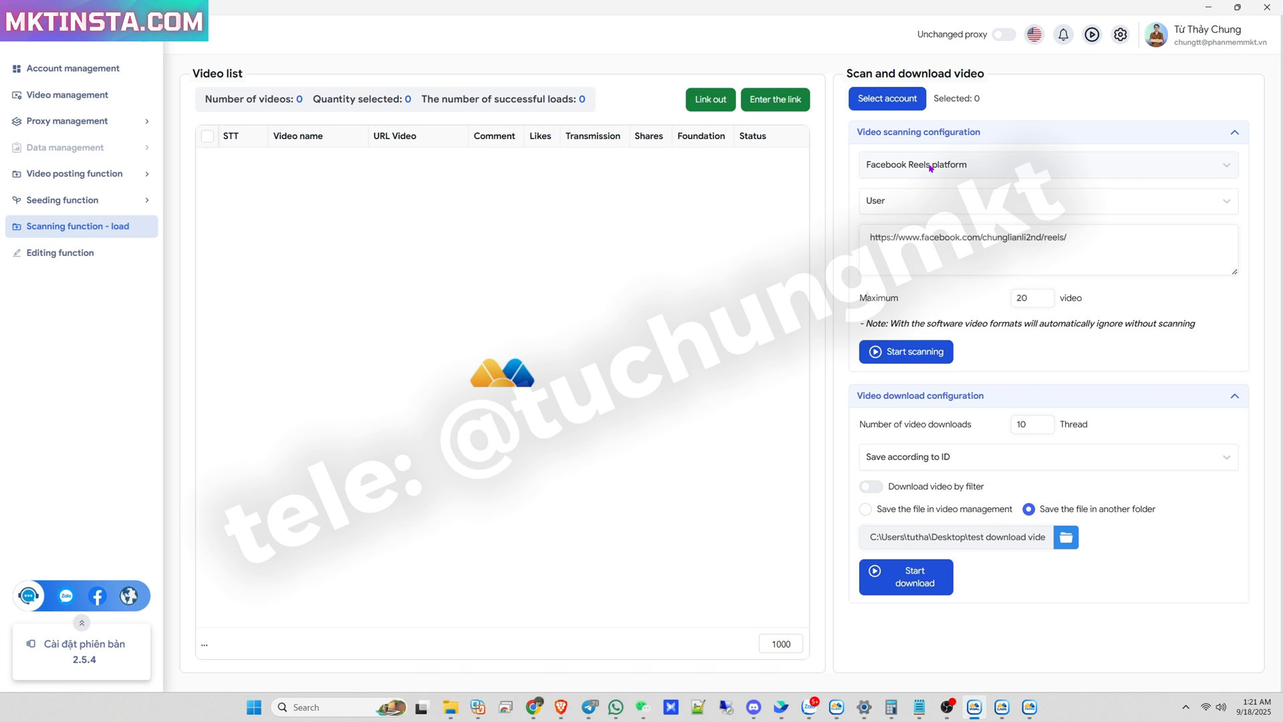
Choose Youtube short as the scan platform and User as the scan source
left_click(1047, 164)
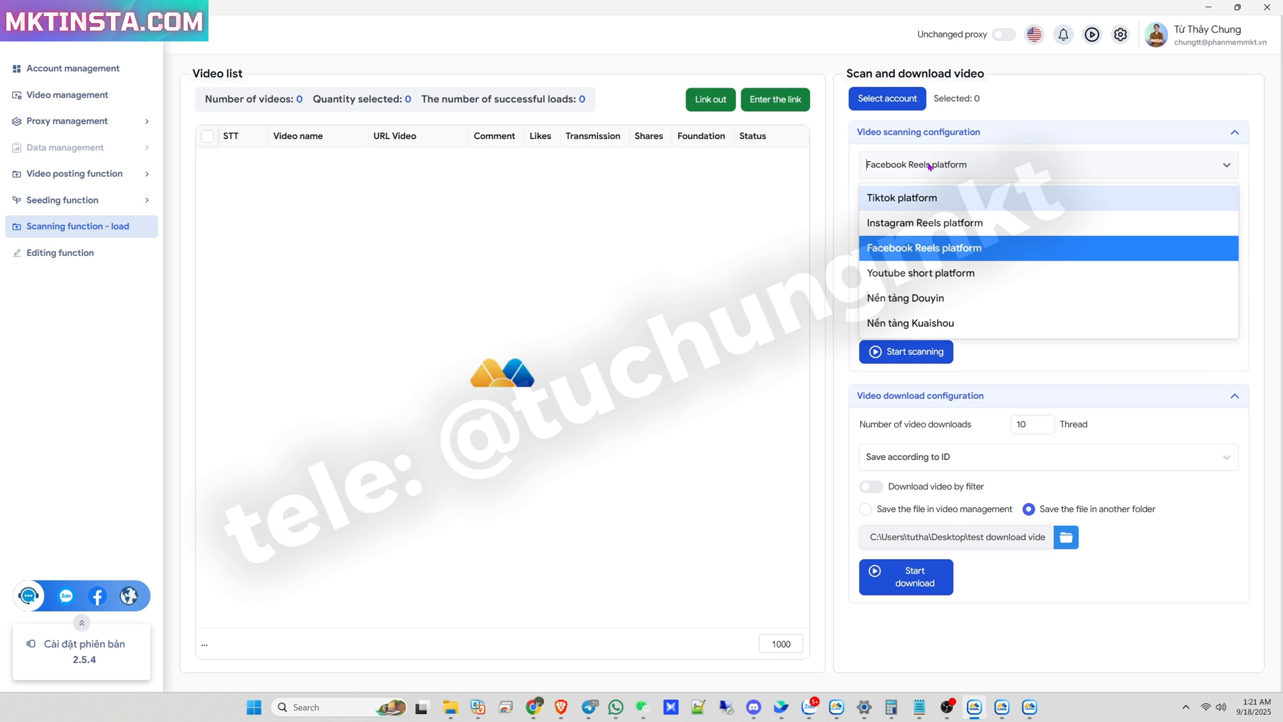
mouse_move(927, 285)
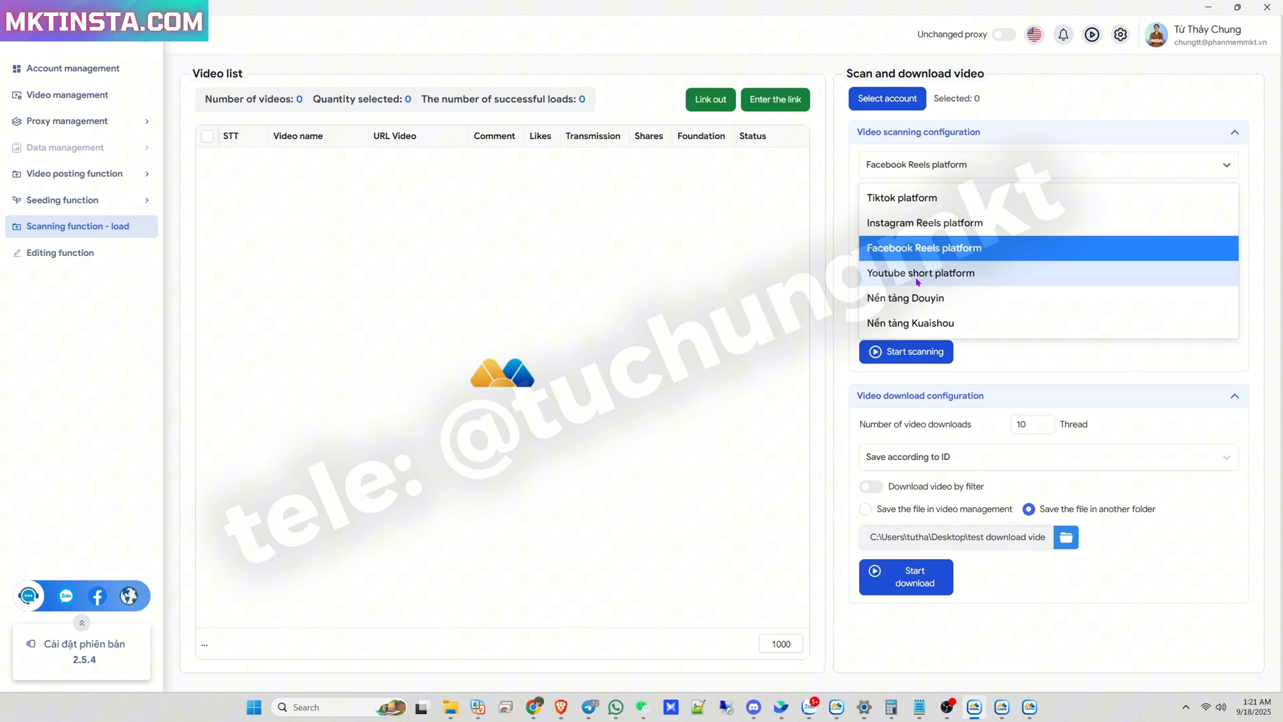
left_click(921, 273)
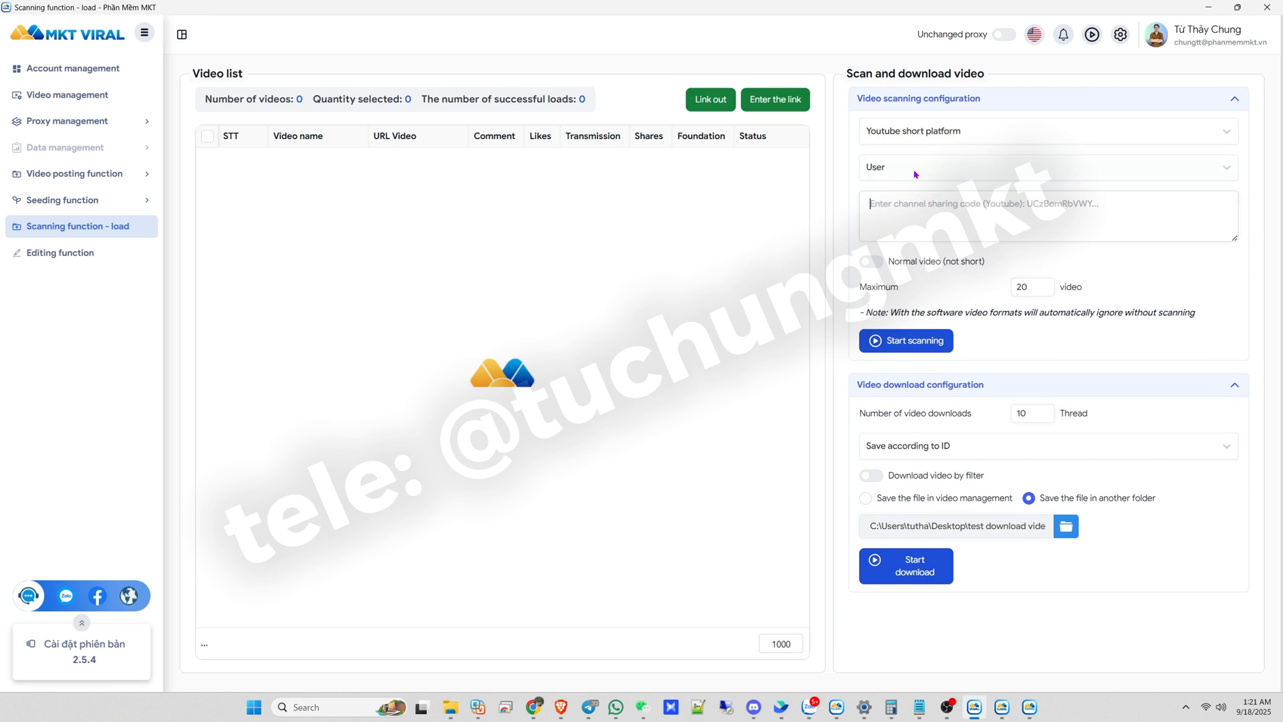
left_click(1047, 167)
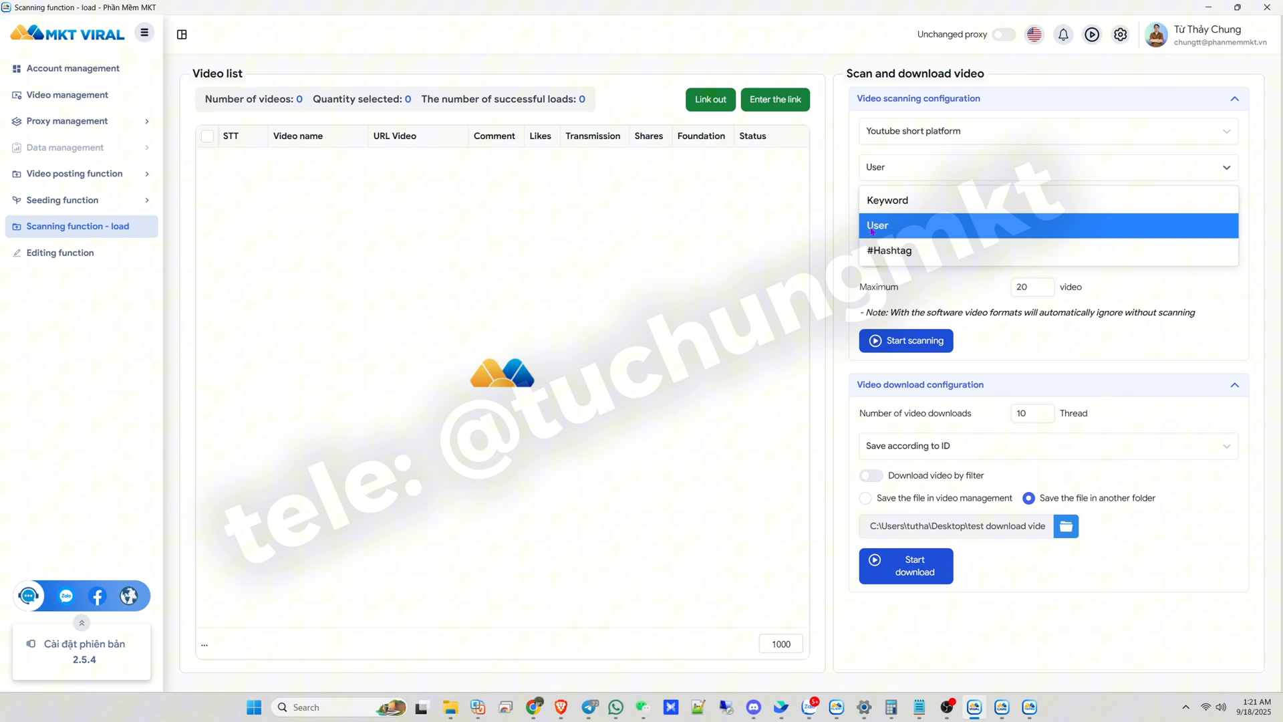
left_click(1048, 225)
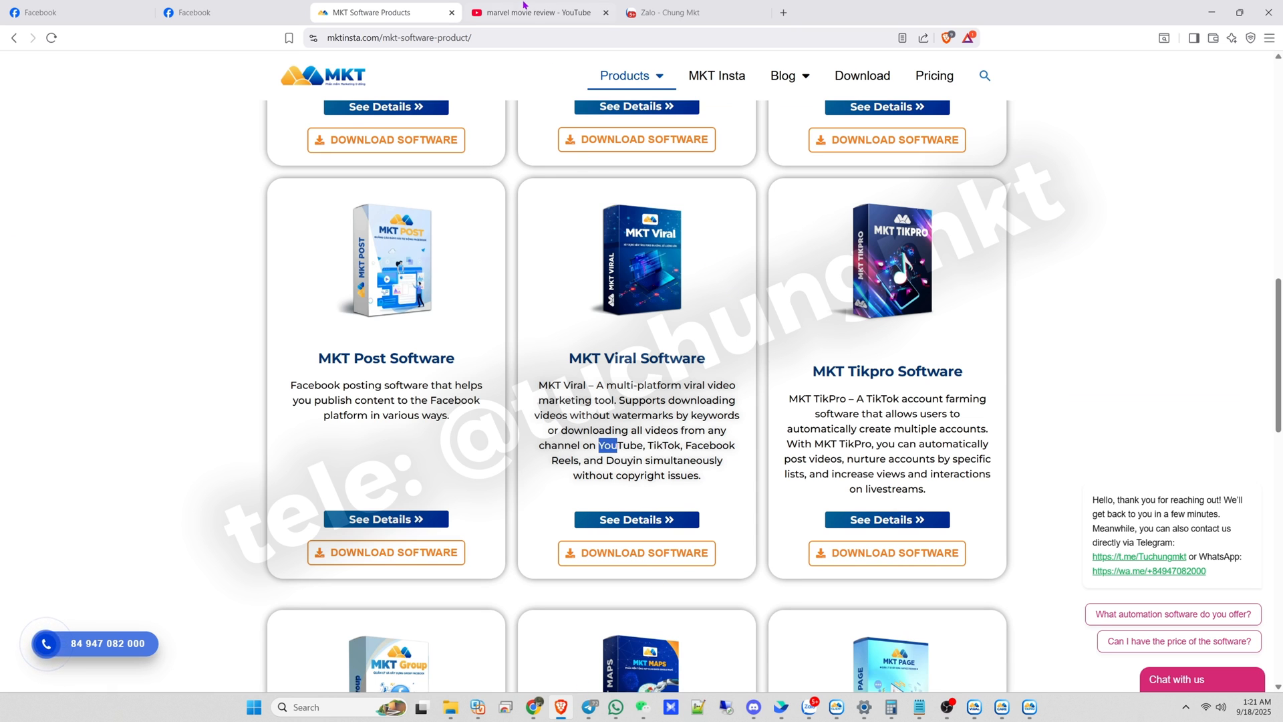
Switch to the Recom MOVIE YouTube channel tab and copy its channel ID
left_click(532, 12)
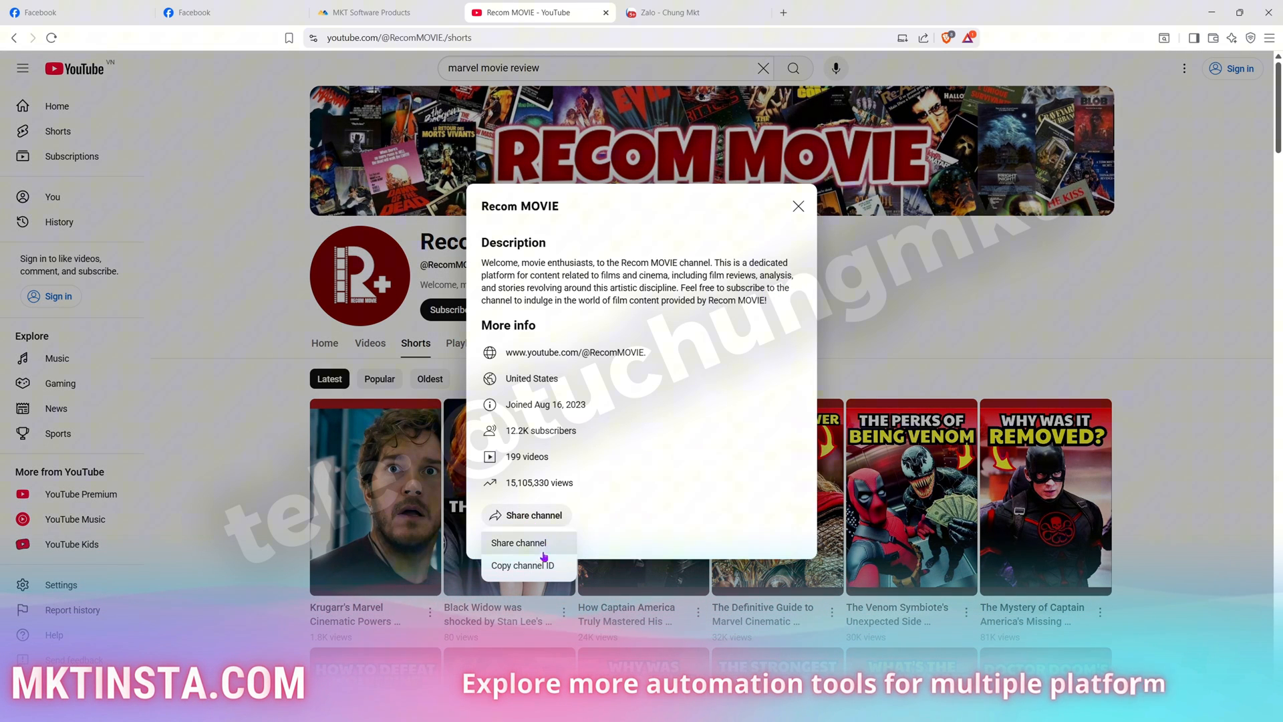
left_click(526, 515)
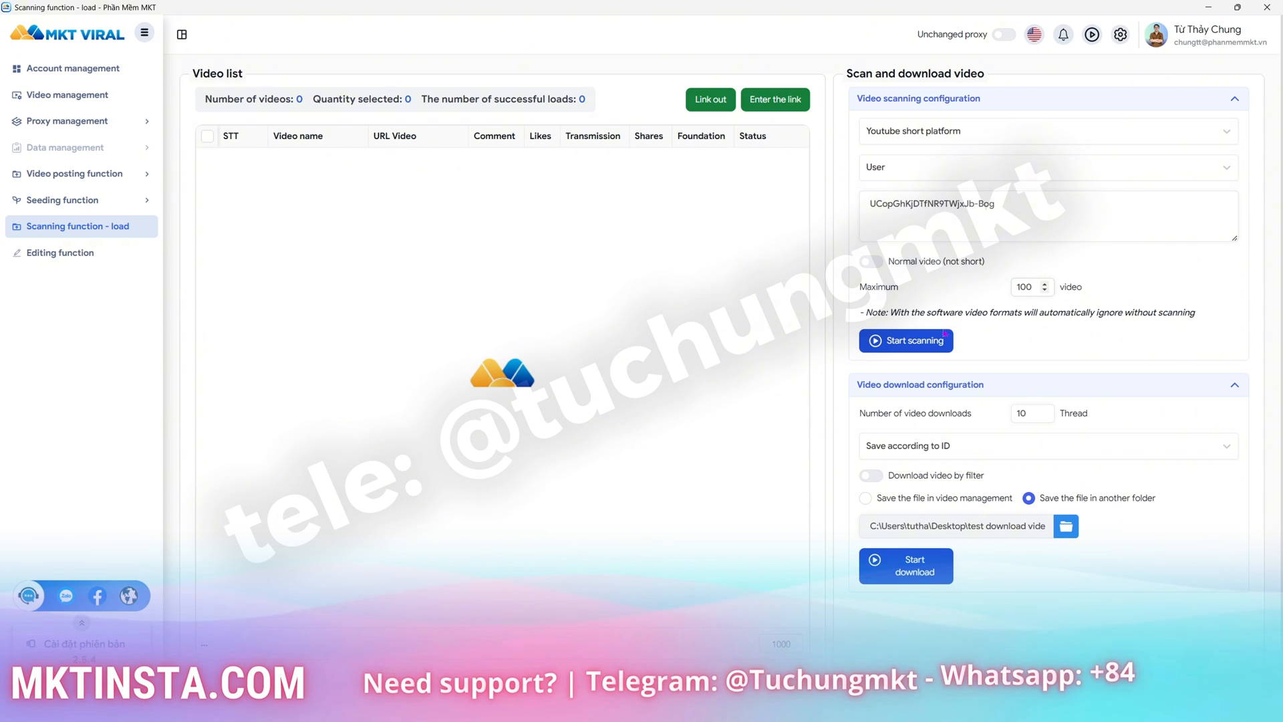
Scan the pasted channel ID for a maximum of 100 Shorts
left_click(907, 340)
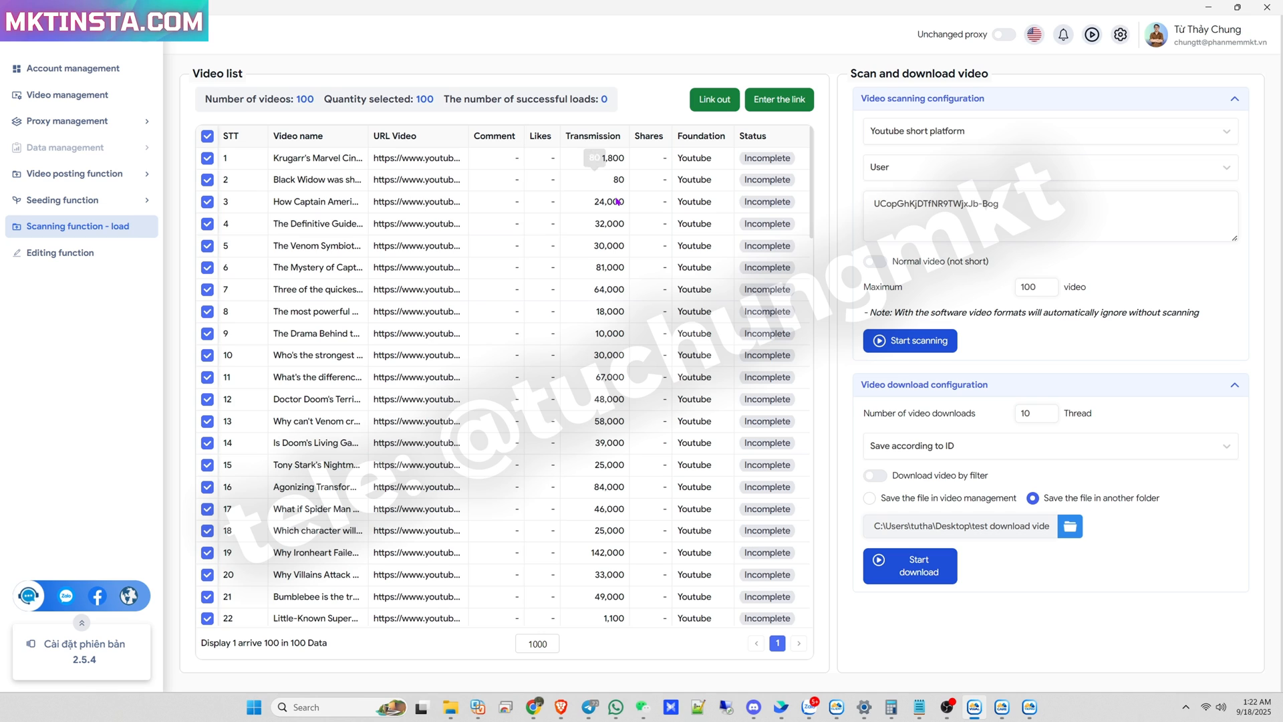
Pick the download thread count, set naming to 'Save according to the title', and open the folder picker
scroll("down", 3)
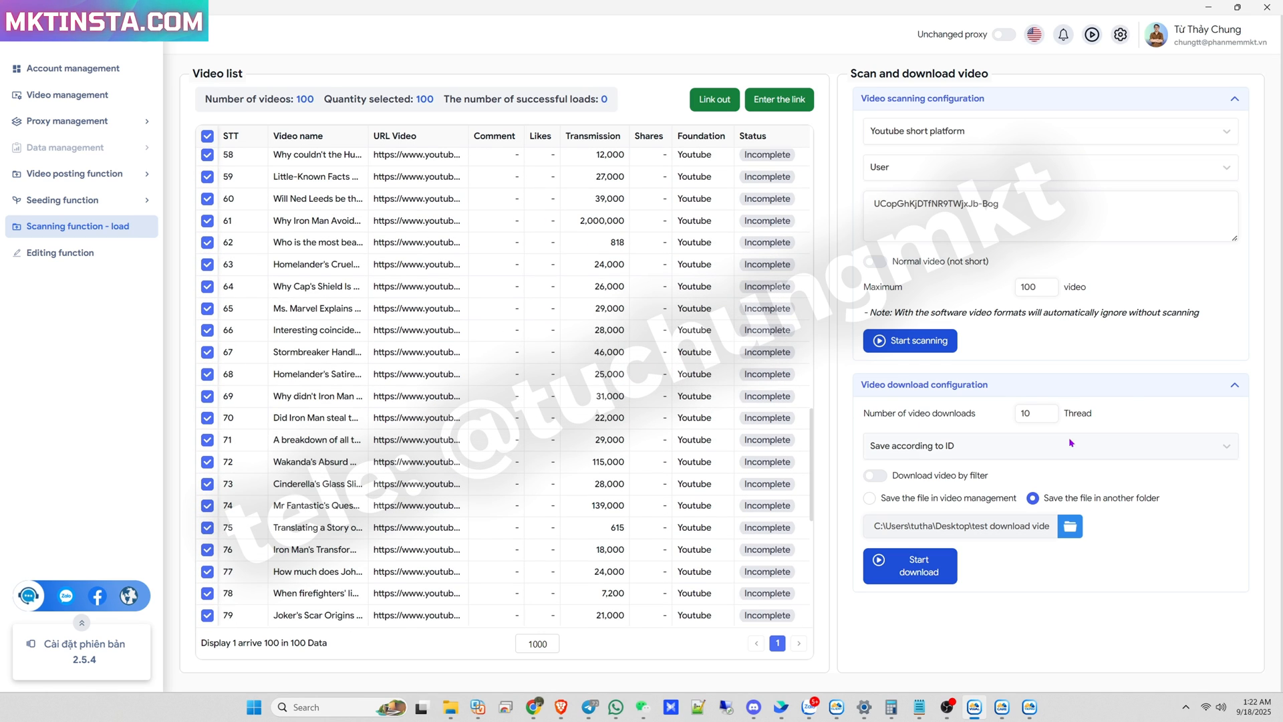
left_click(1030, 413)
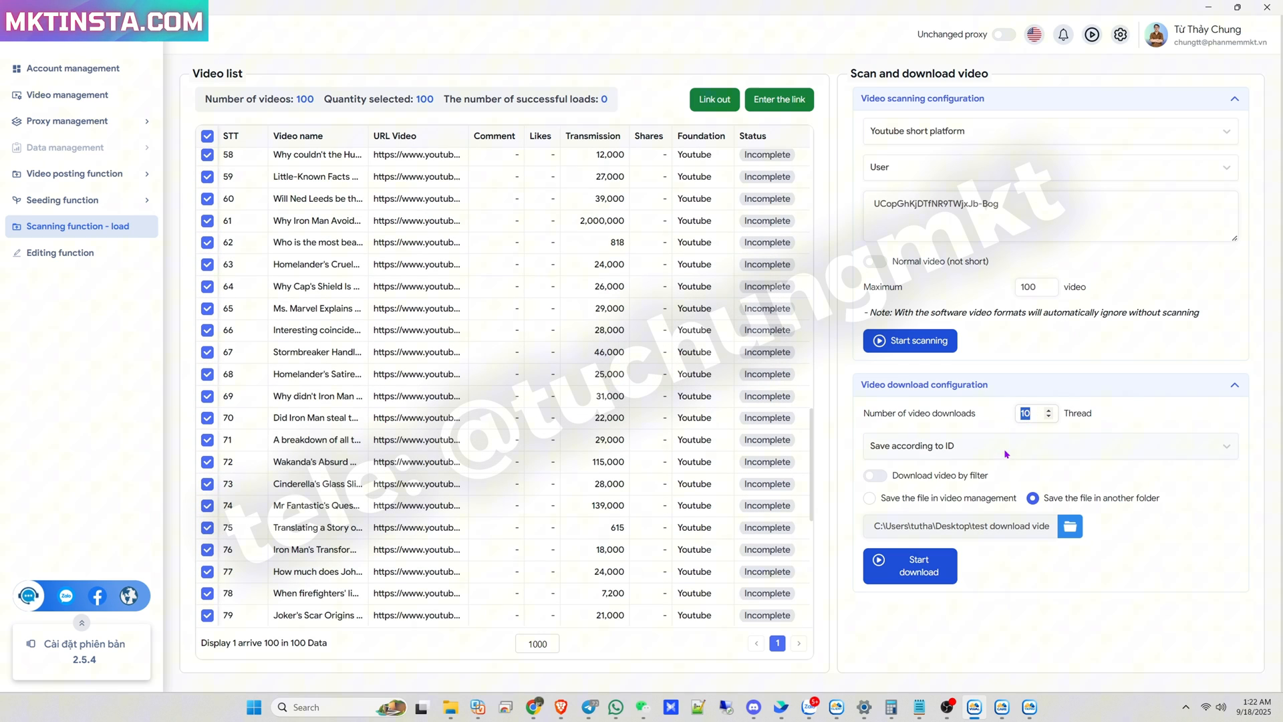
left_click(1051, 446)
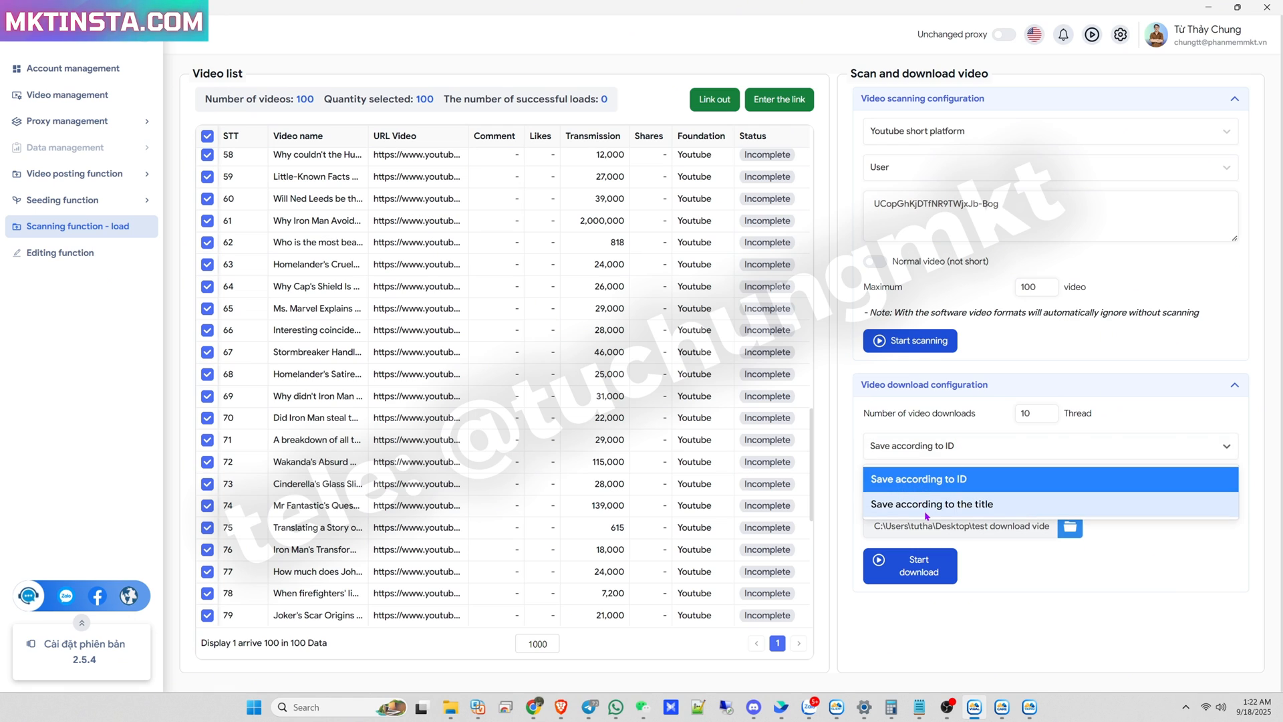
left_click(931, 504)
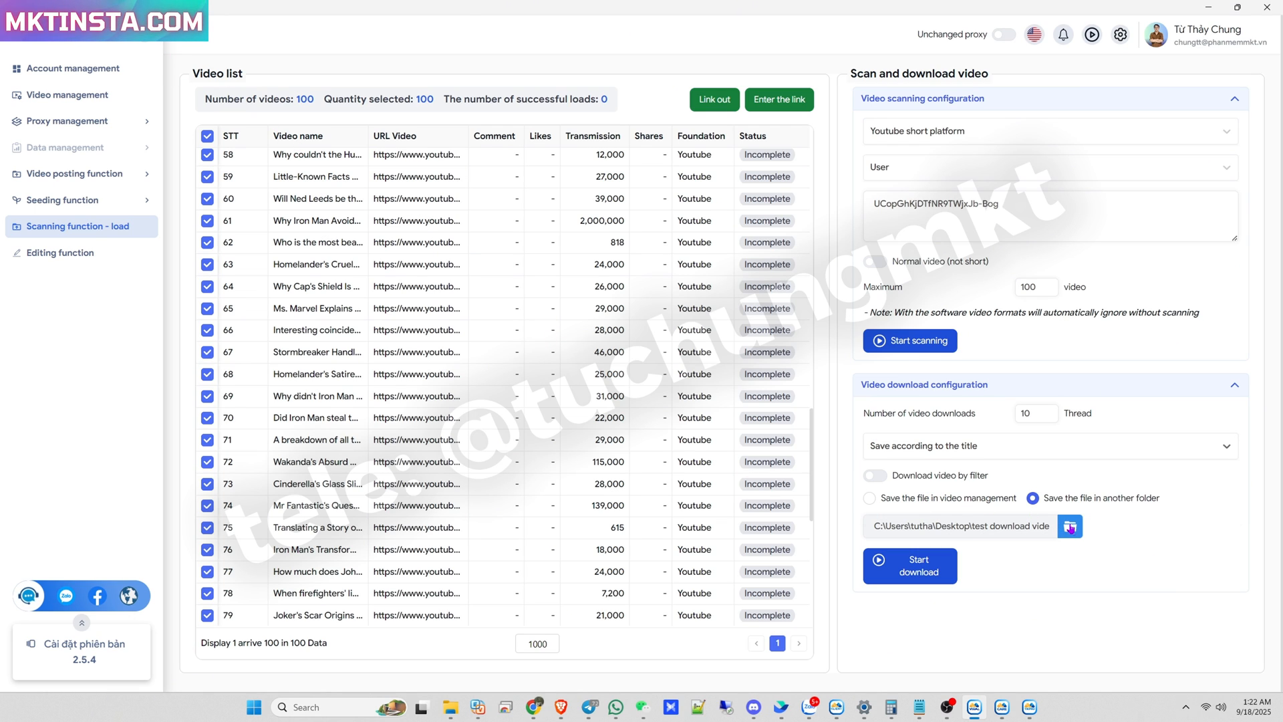
left_click(1070, 525)
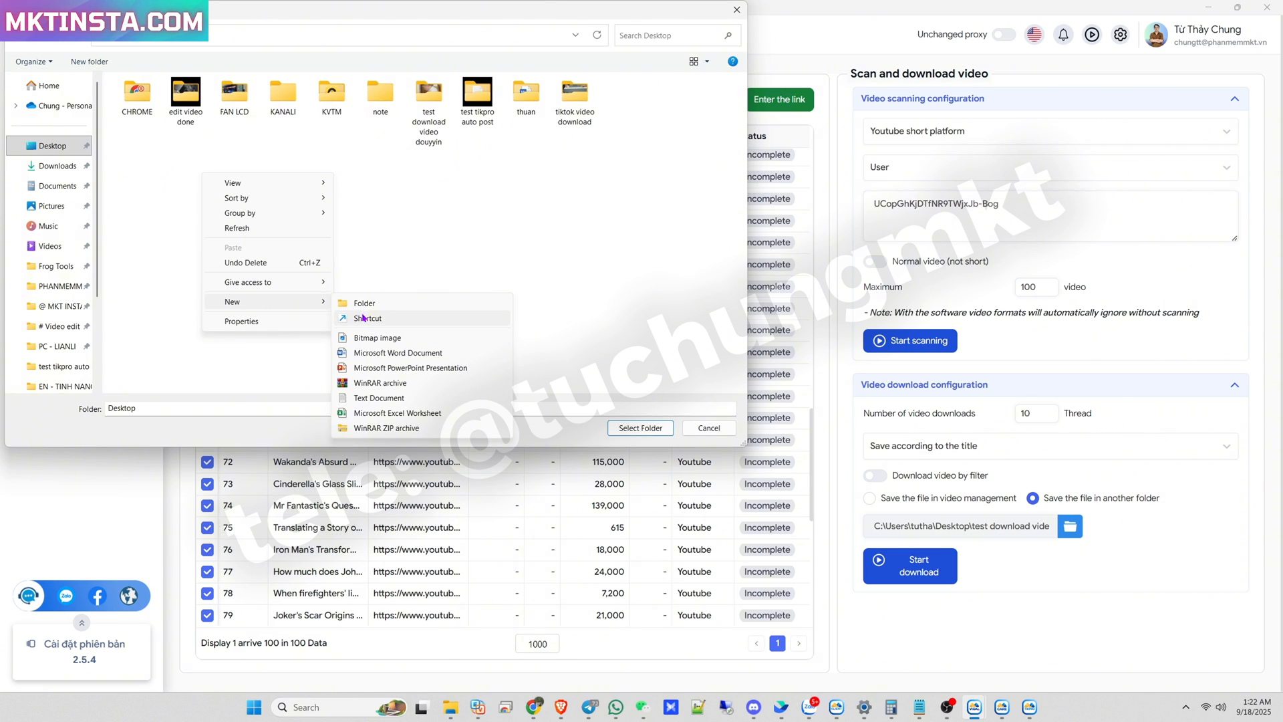
Create a Desktop folder 'video short download', open it, and select it as save location
left_click(364, 302)
type("video short dow")
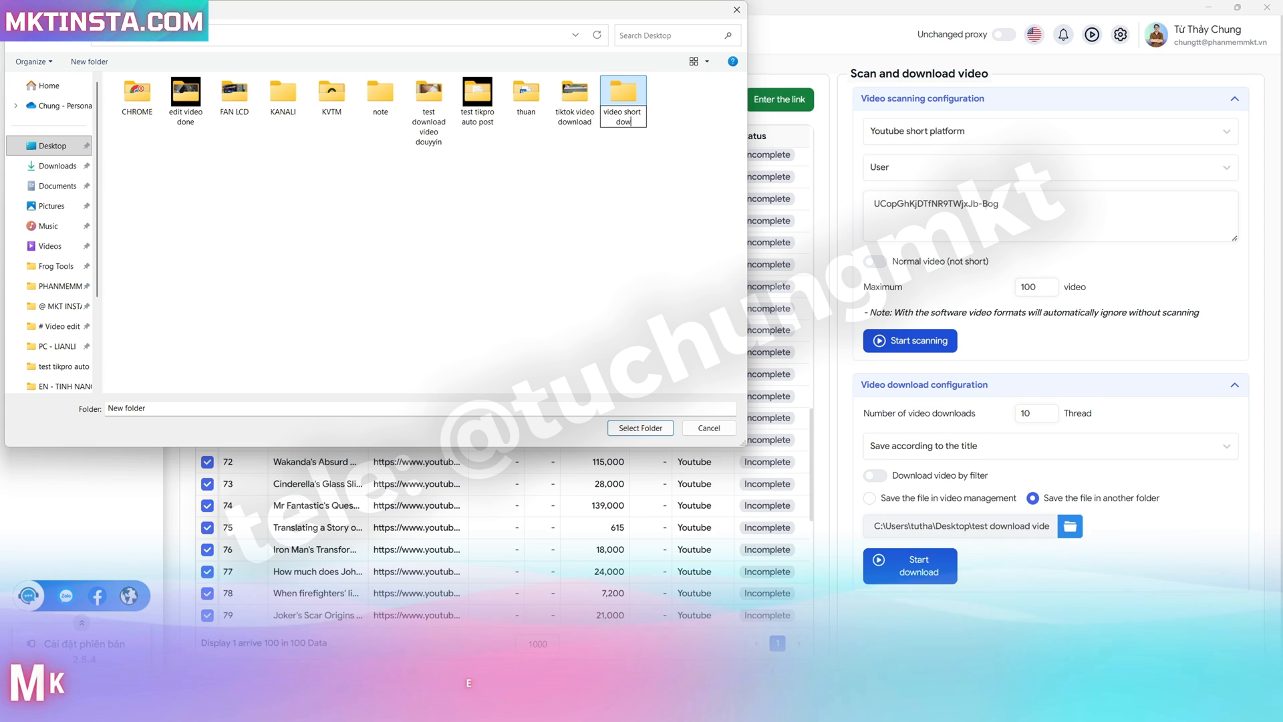
double_click(623, 86)
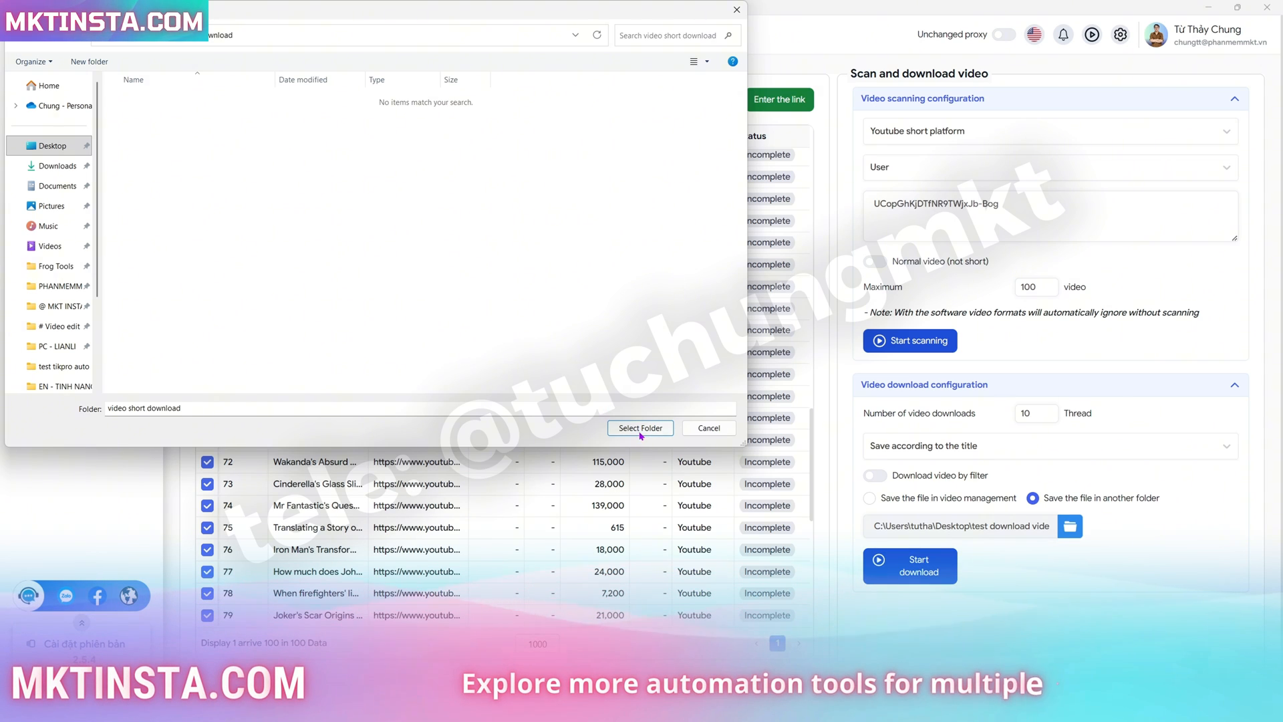
left_click(641, 427)
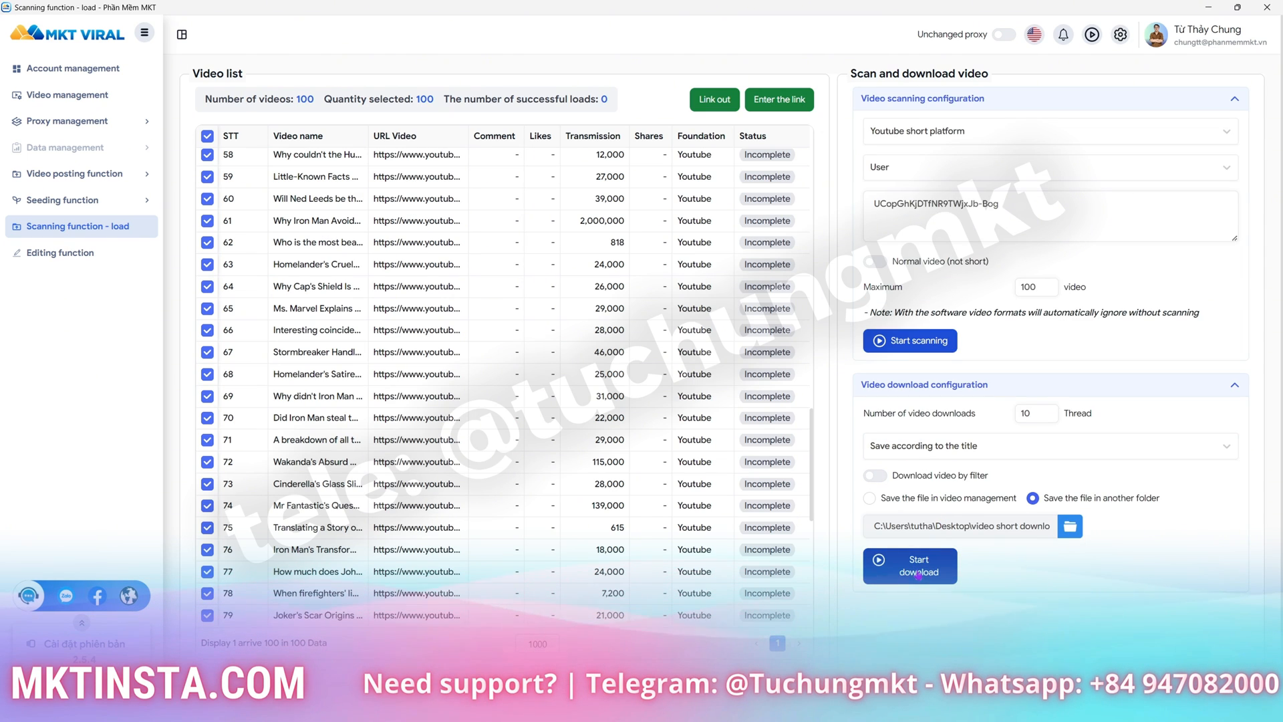
Start downloading the selected Shorts and open the 'video short download' folder in File Explorer
left_click(909, 565)
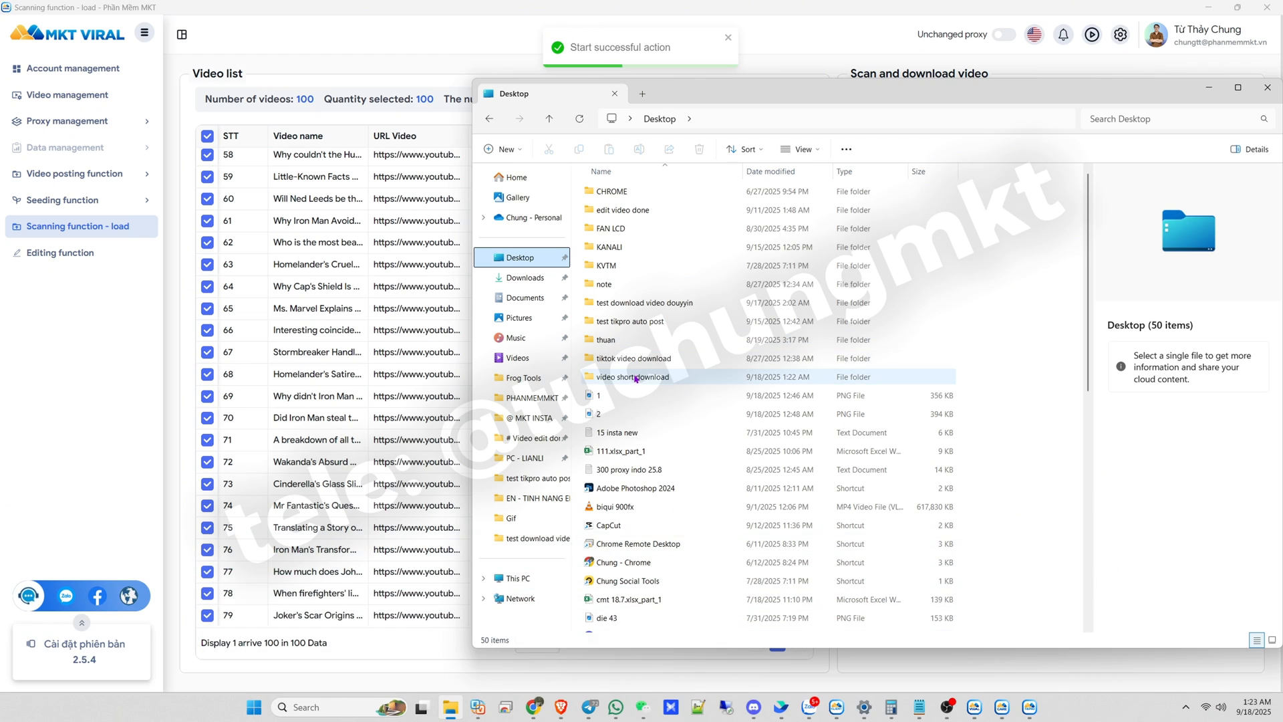
double_click(633, 376)
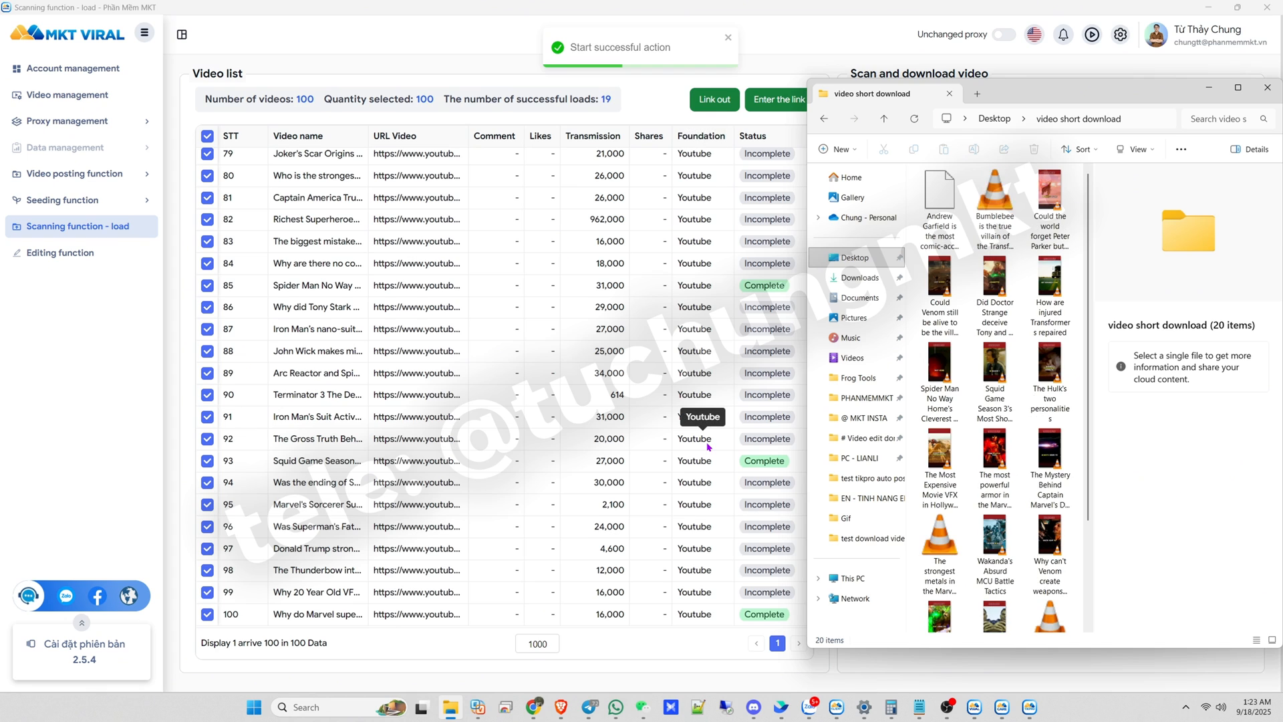
mouse_move(1021, 438)
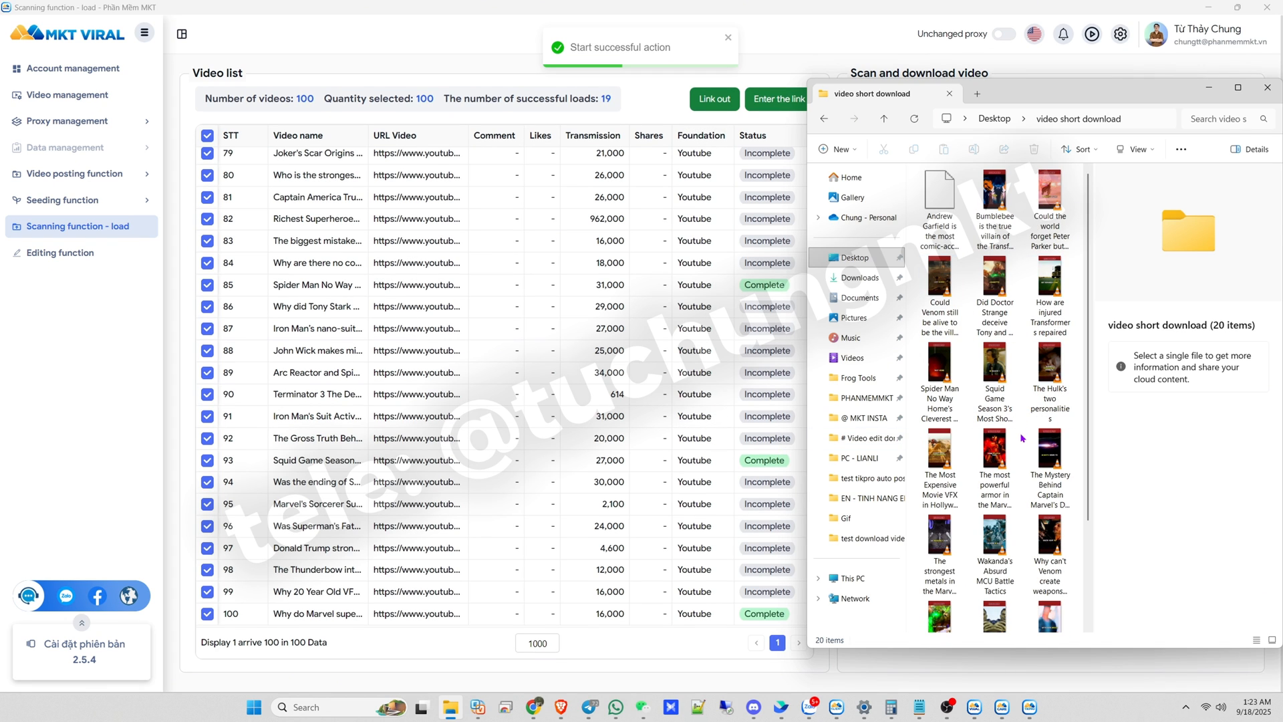